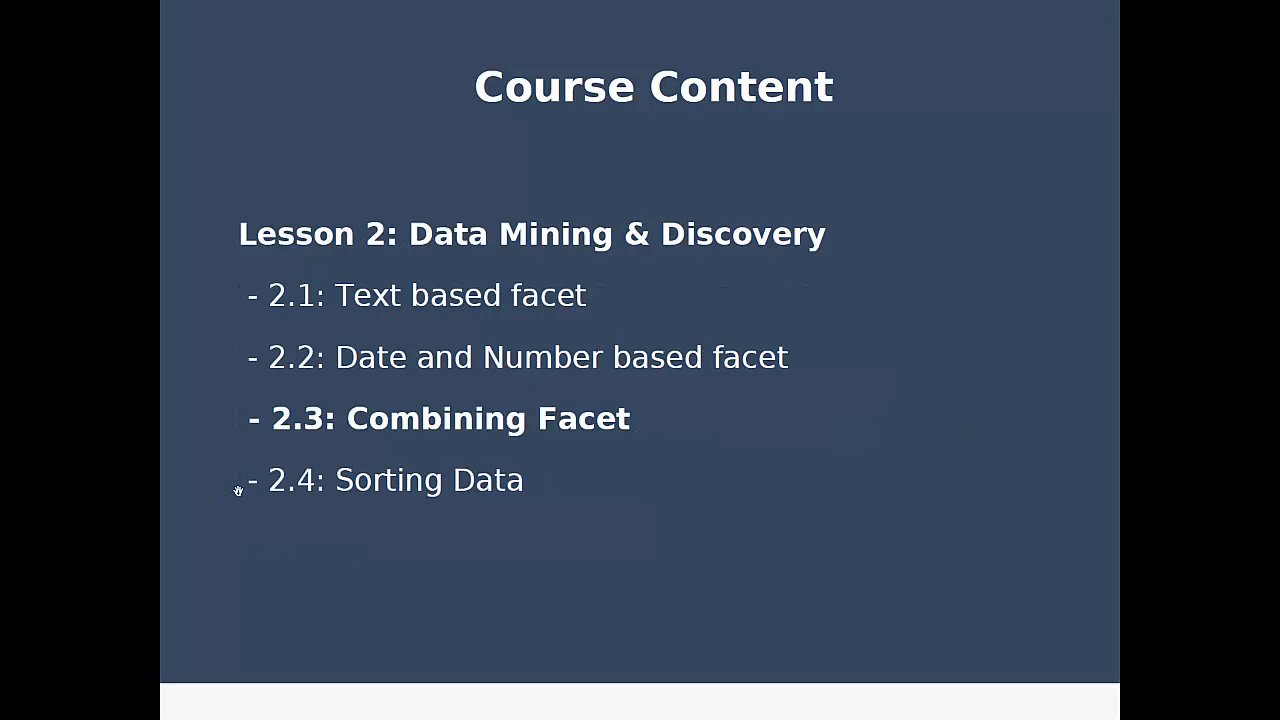
mouse_move(222, 492)
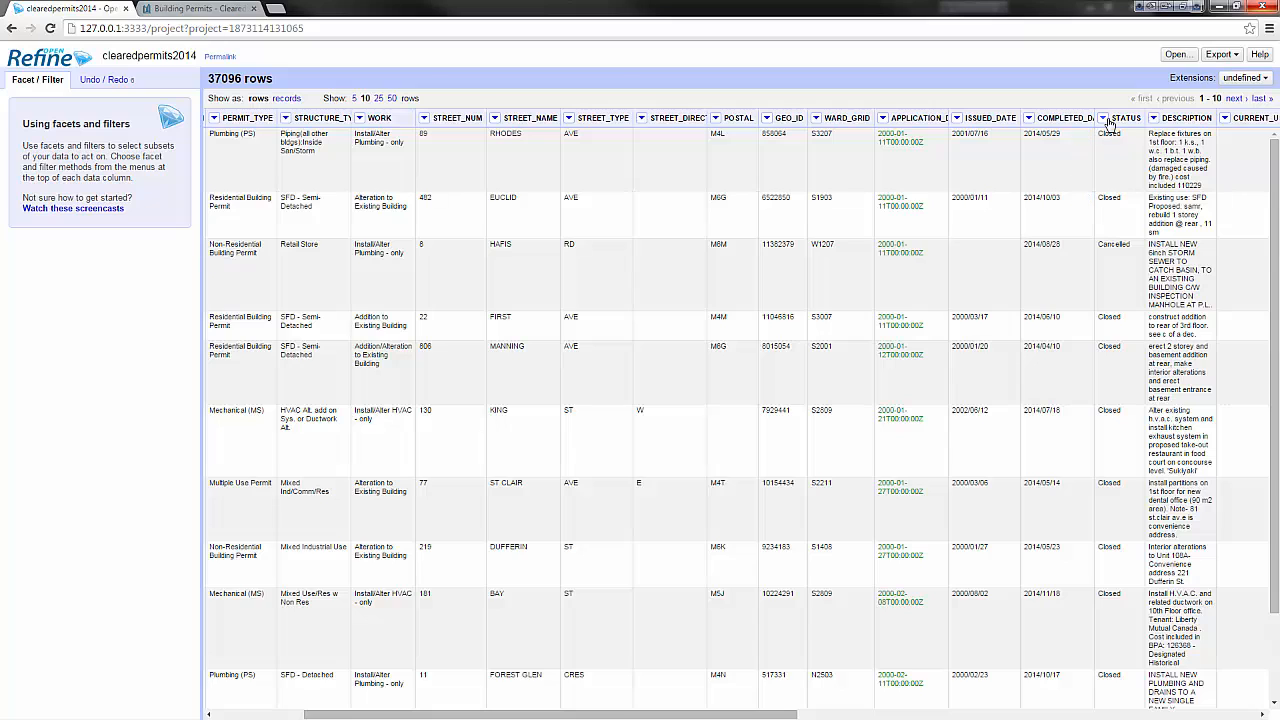
Add a STATUS text facet and select Refused to show only refused permits.
click(1124, 118)
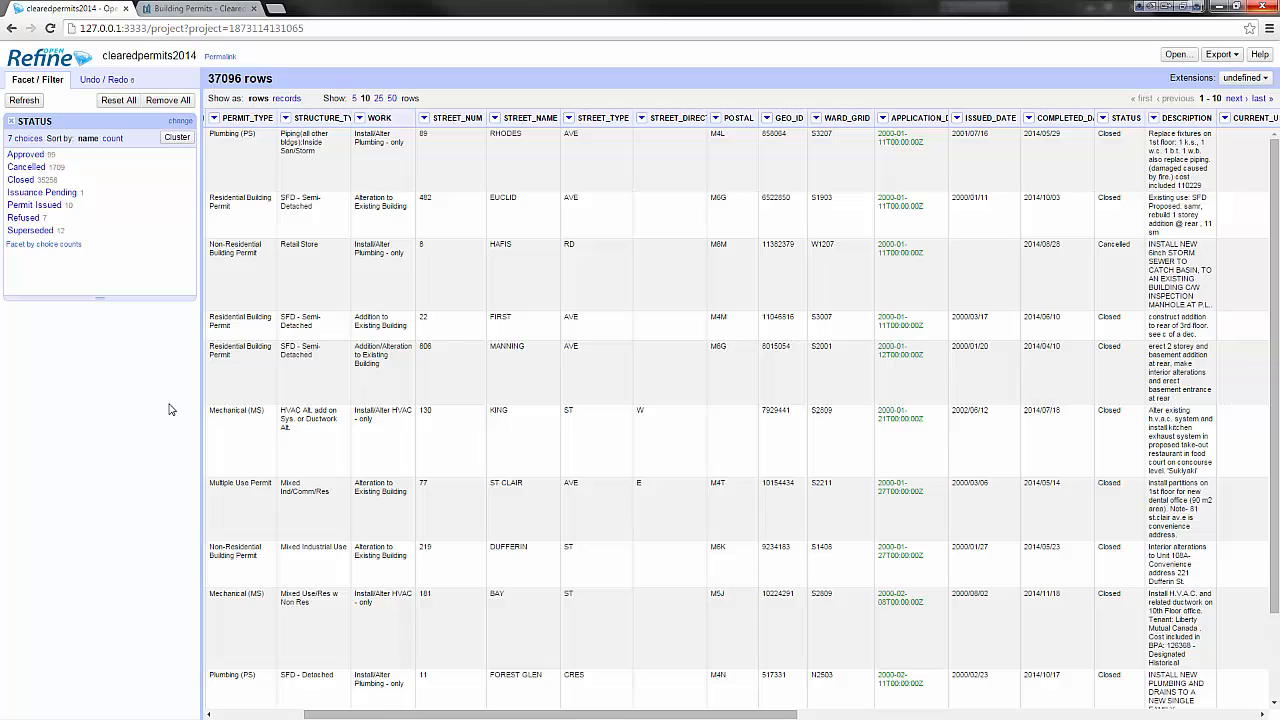
mouse_move(118, 179)
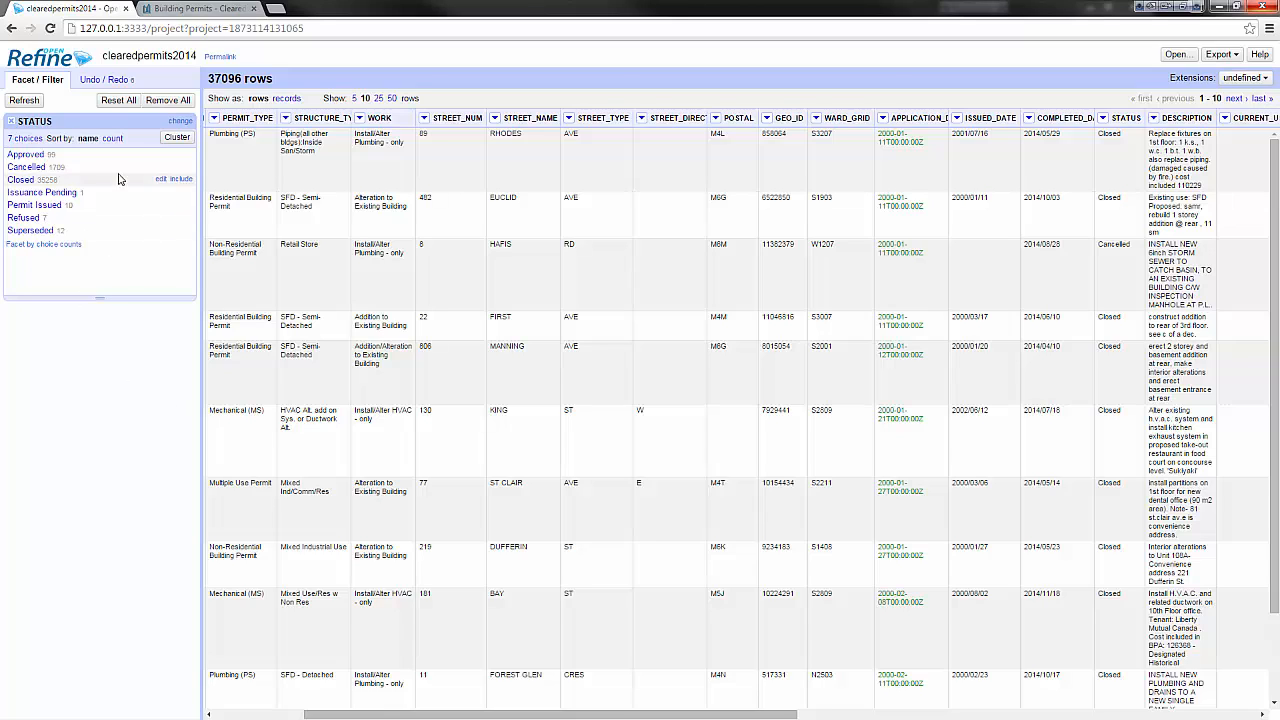
mouse_move(28, 264)
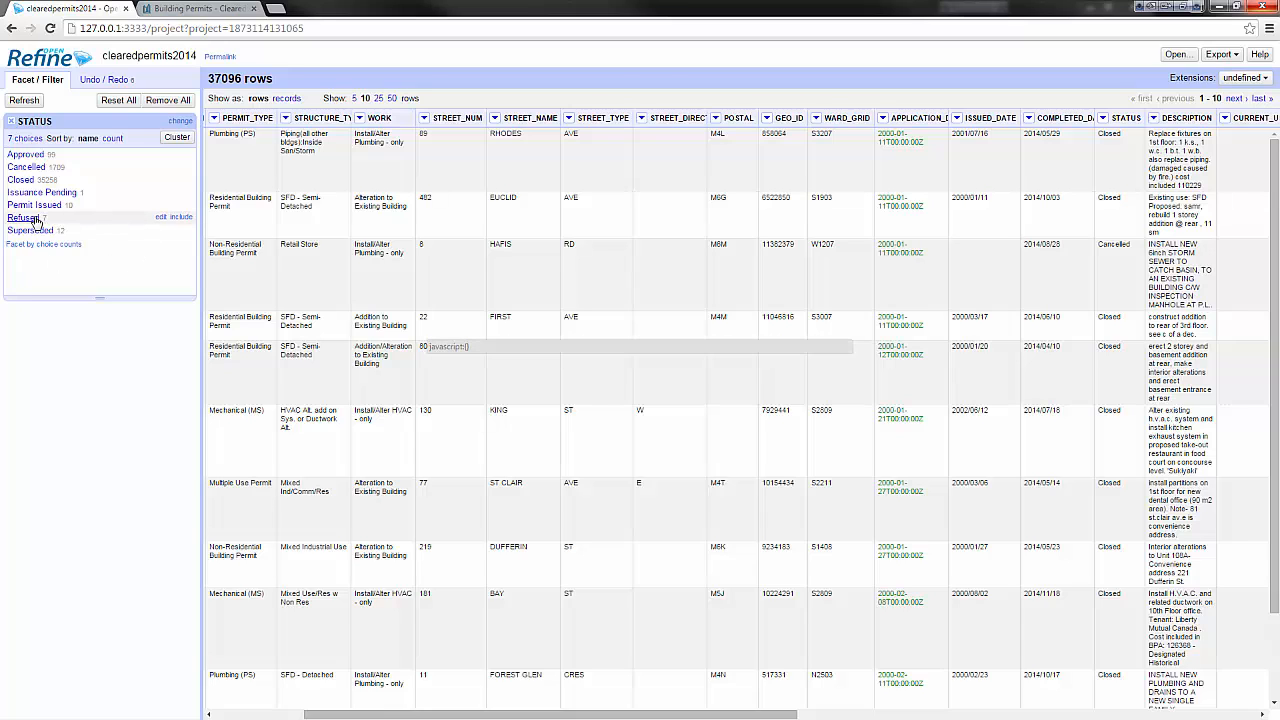
click(24, 217)
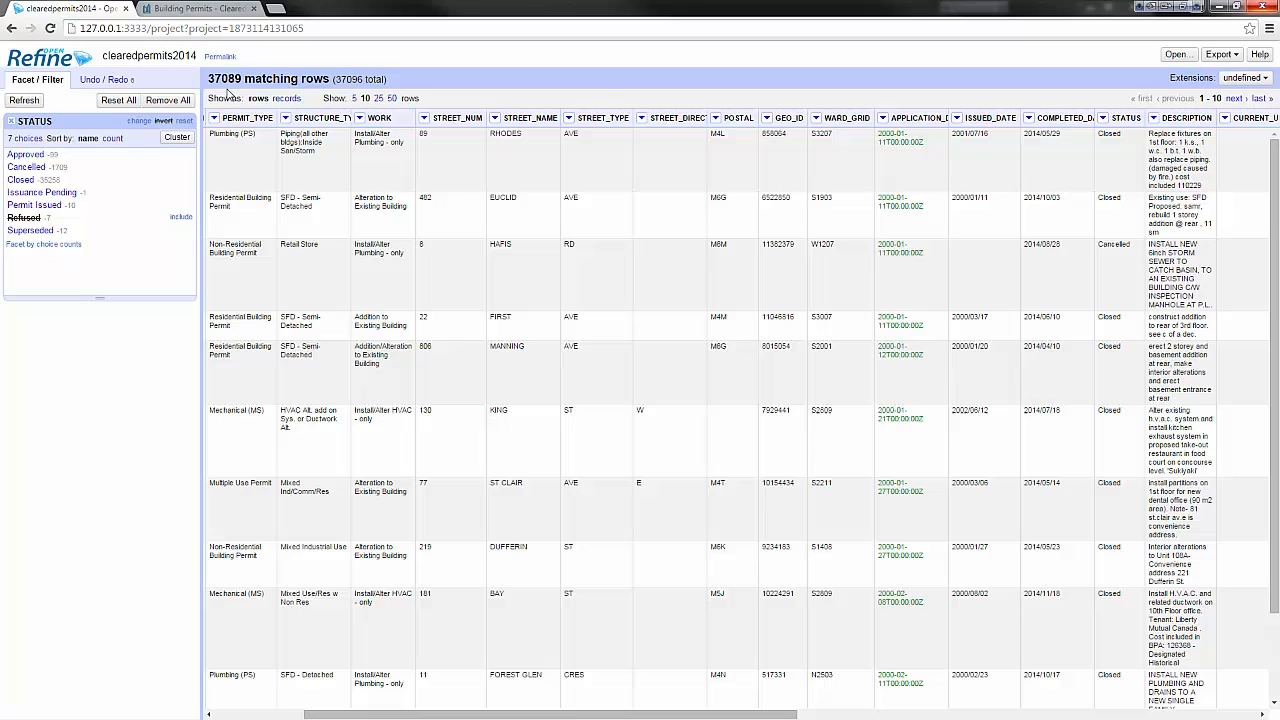
mouse_move(228, 88)
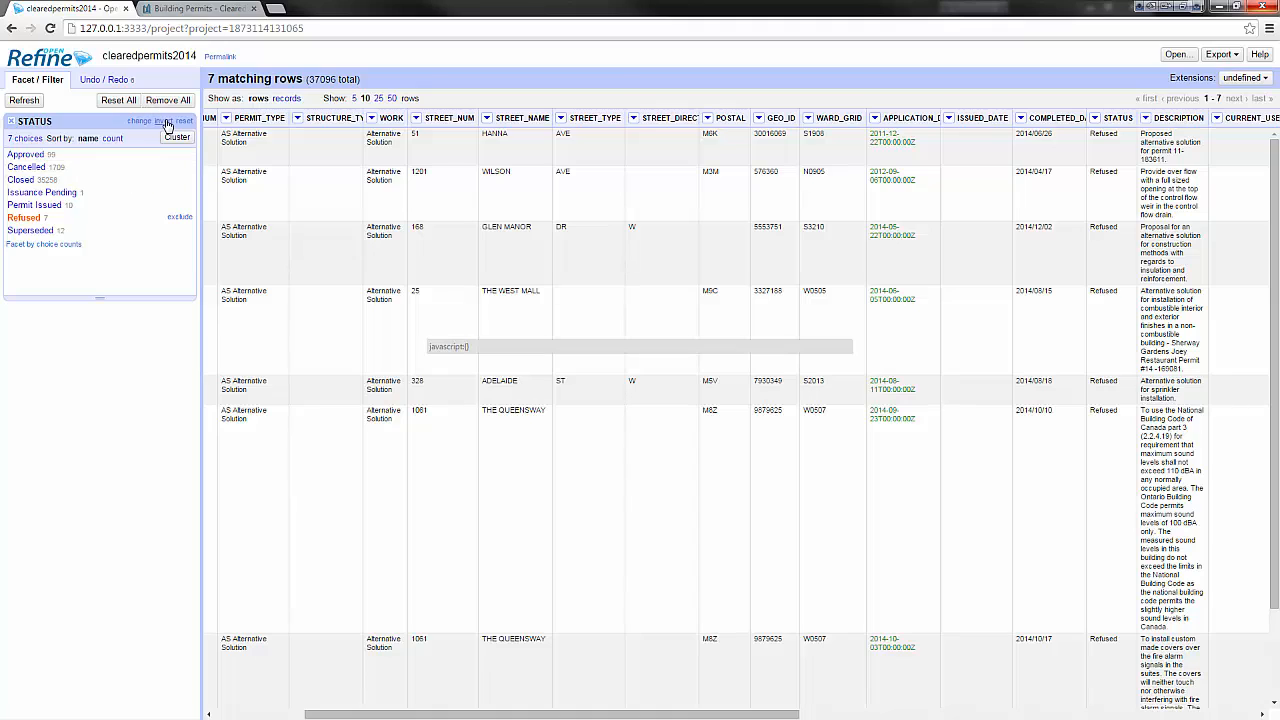
mouse_move(168, 128)
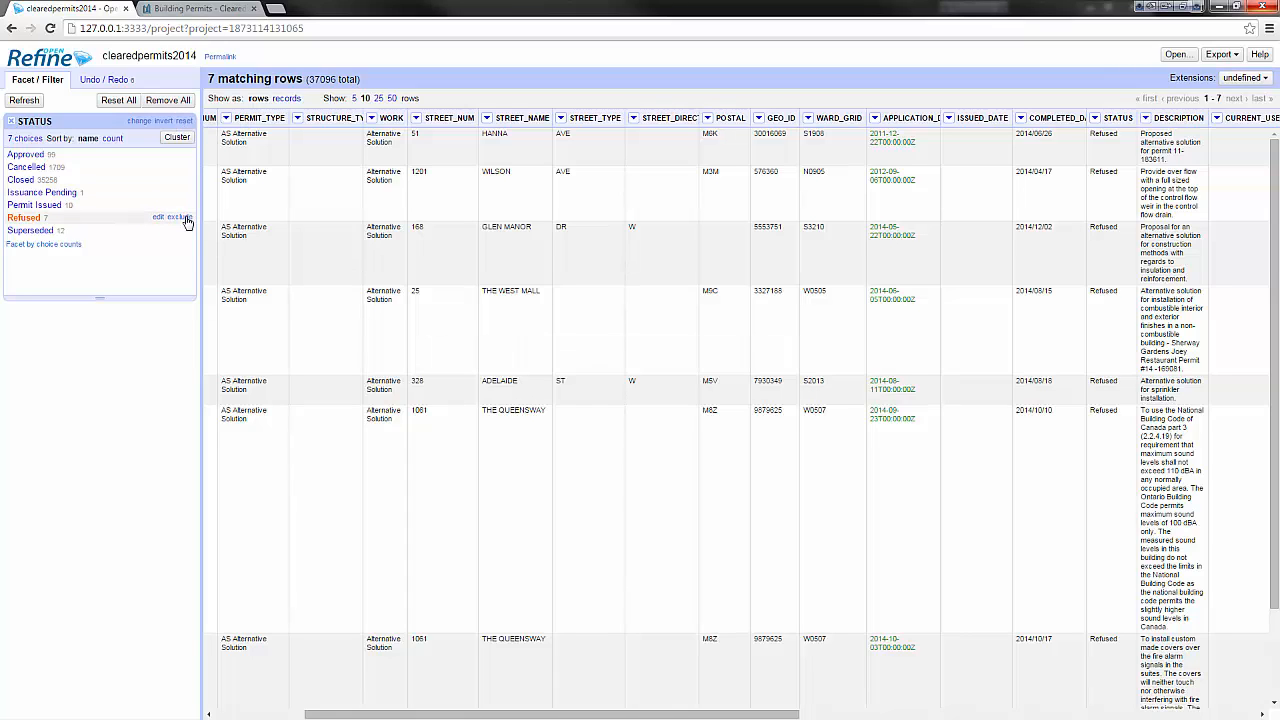
Clear the Refused selection, then include both Approved and Permit Issued statuses.
click(175, 218)
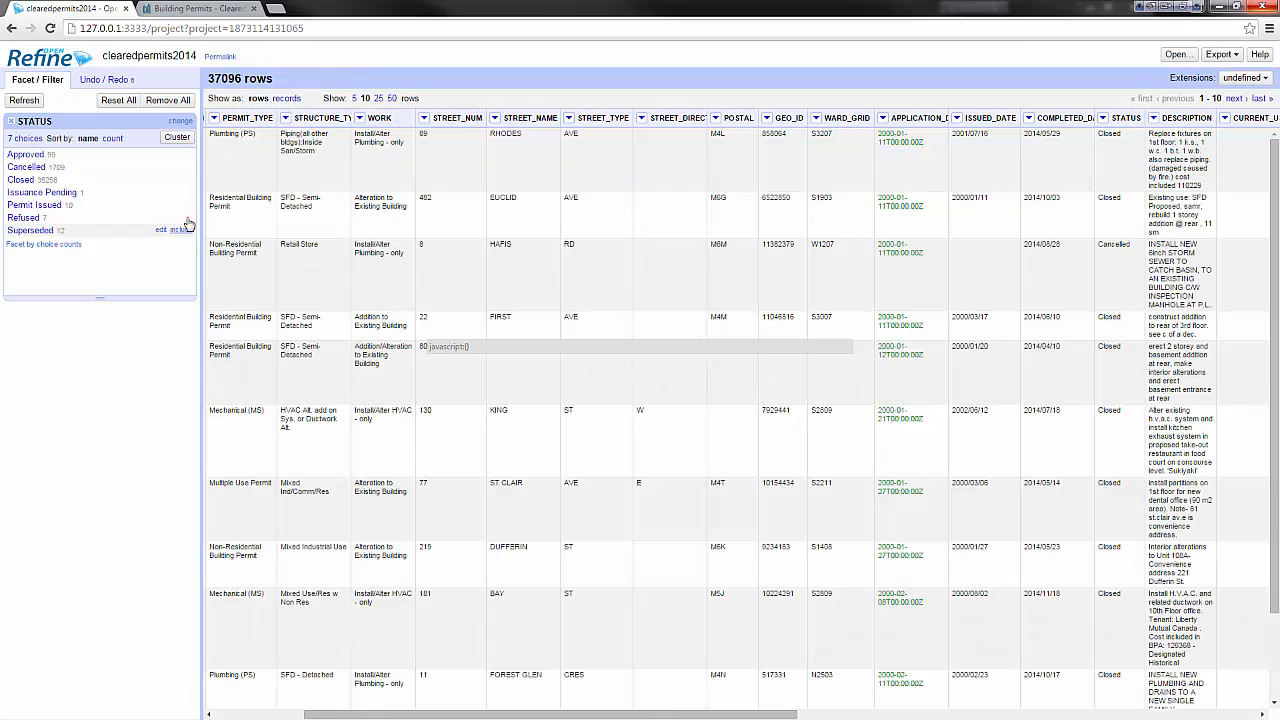
mouse_move(183, 217)
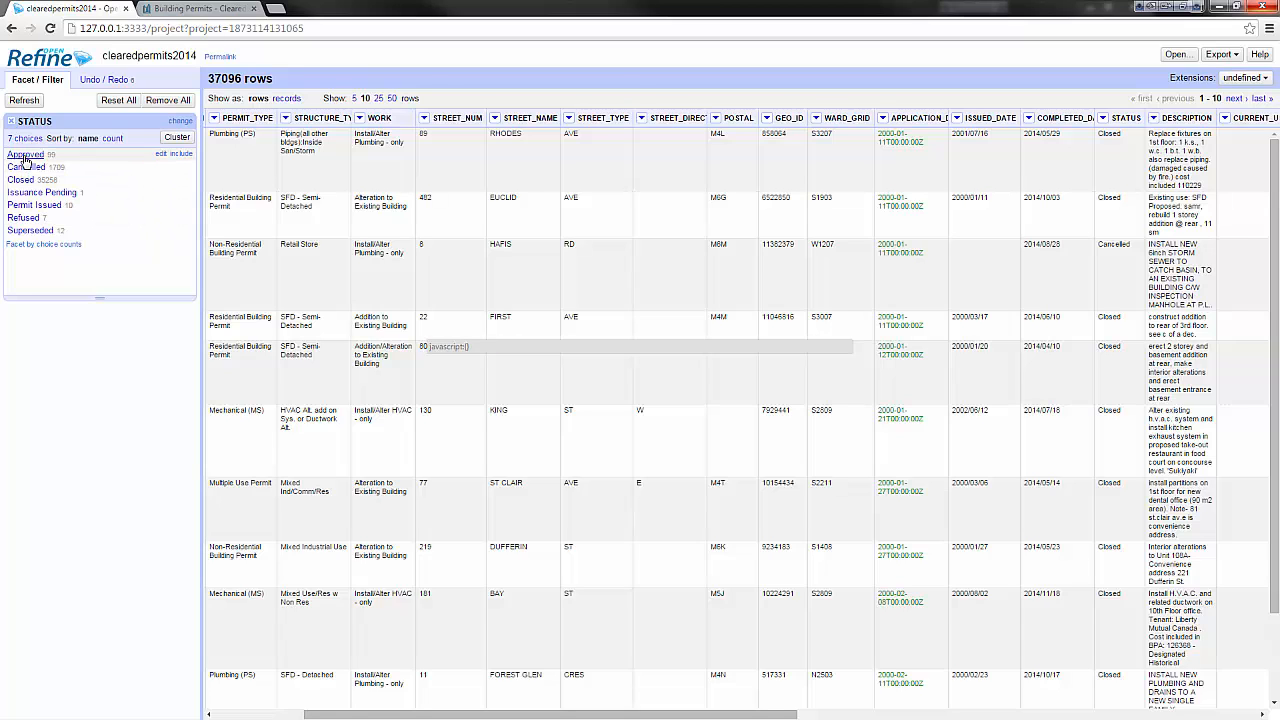
click(27, 154)
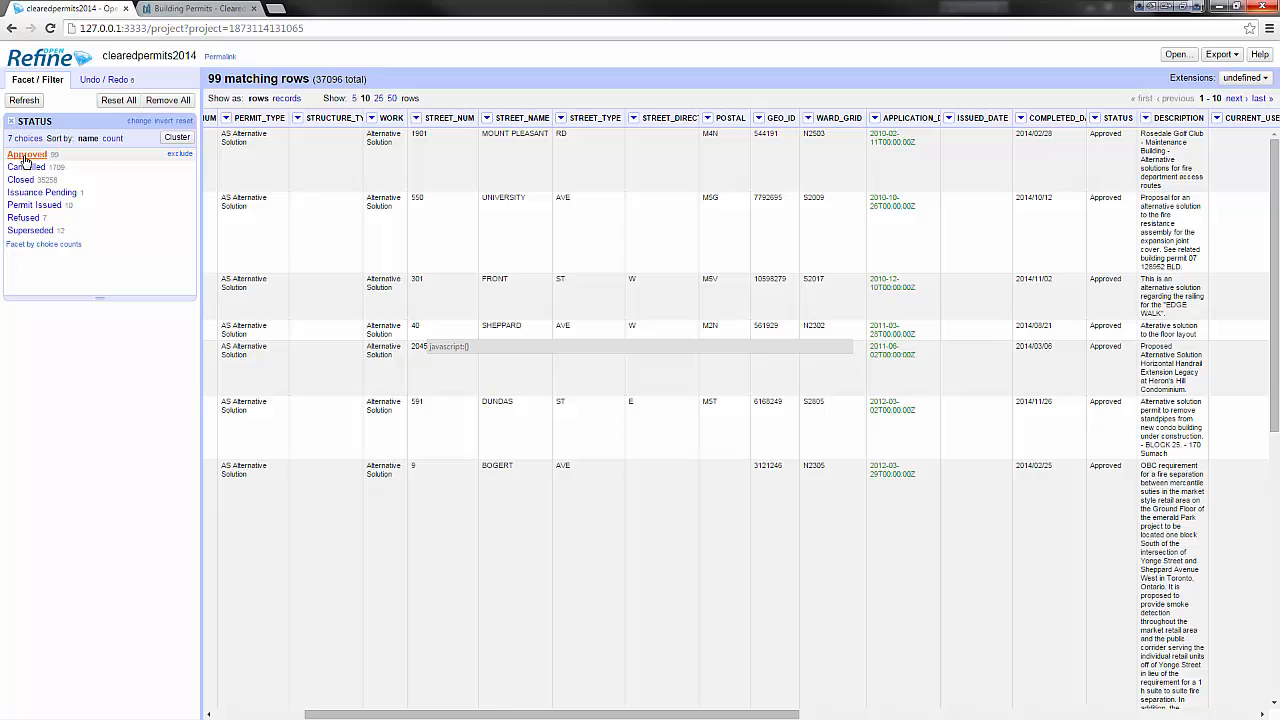
mouse_move(34, 207)
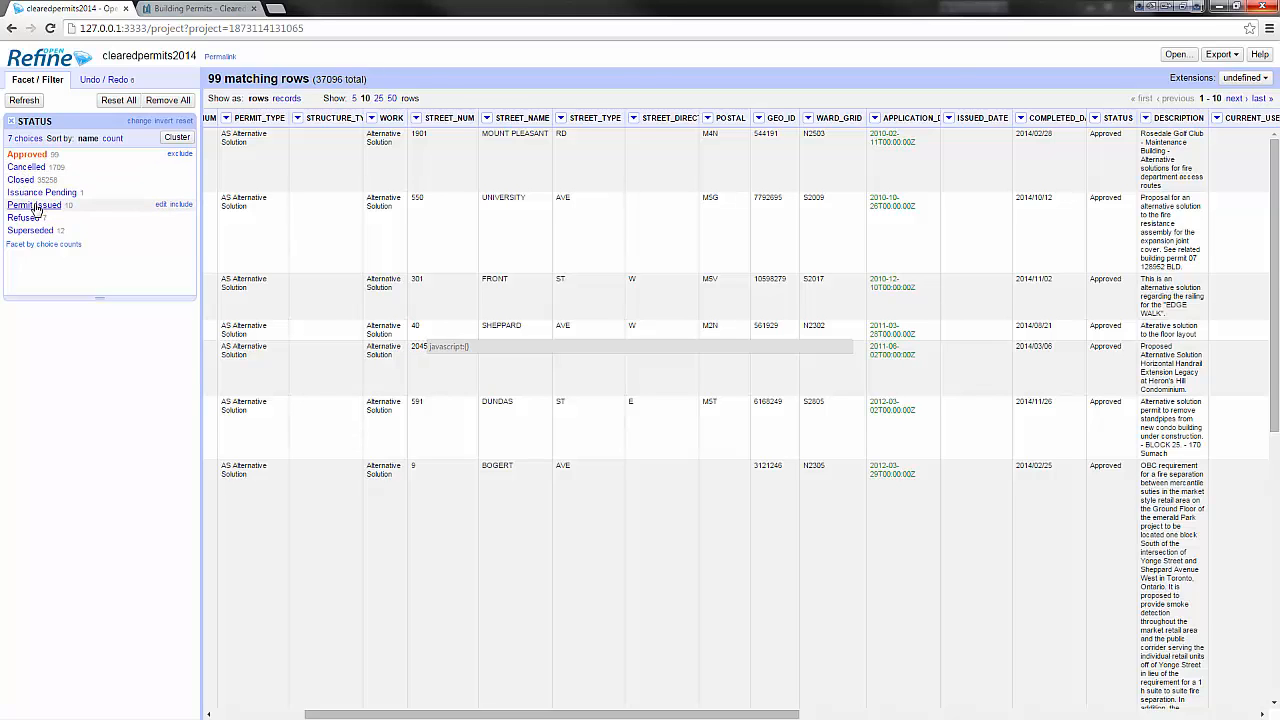
click(33, 205)
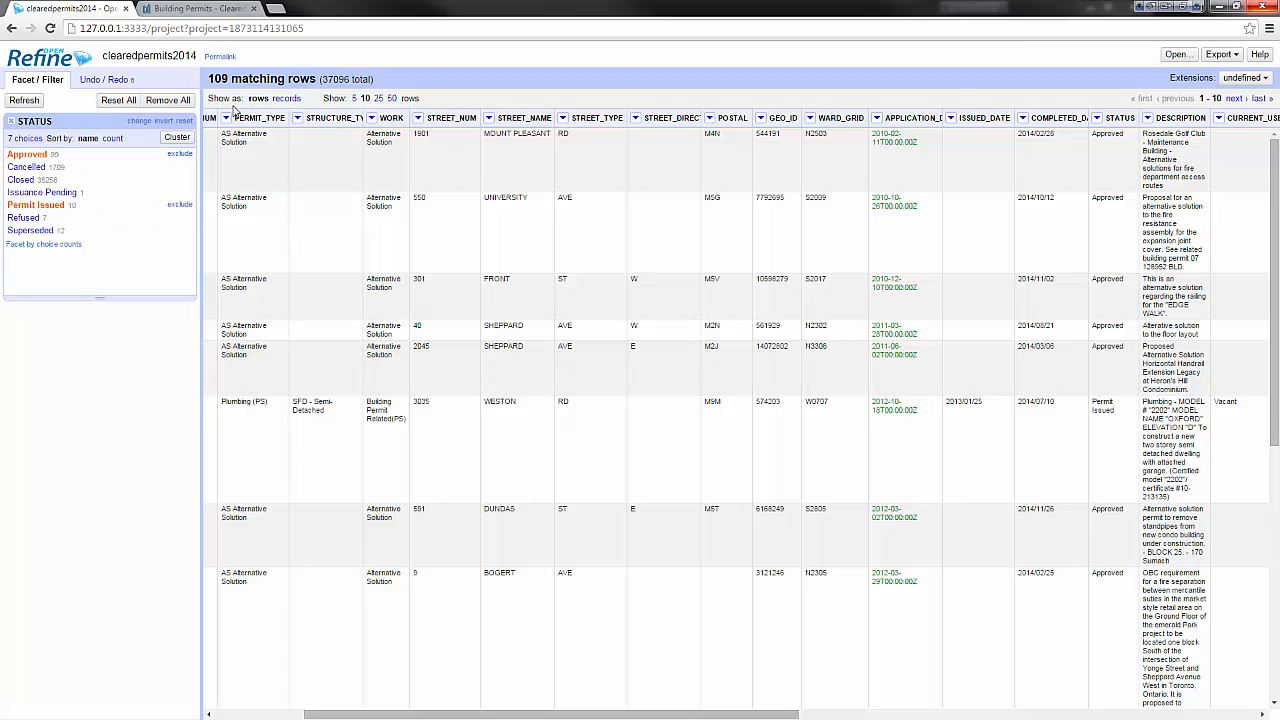
mouse_move(895, 287)
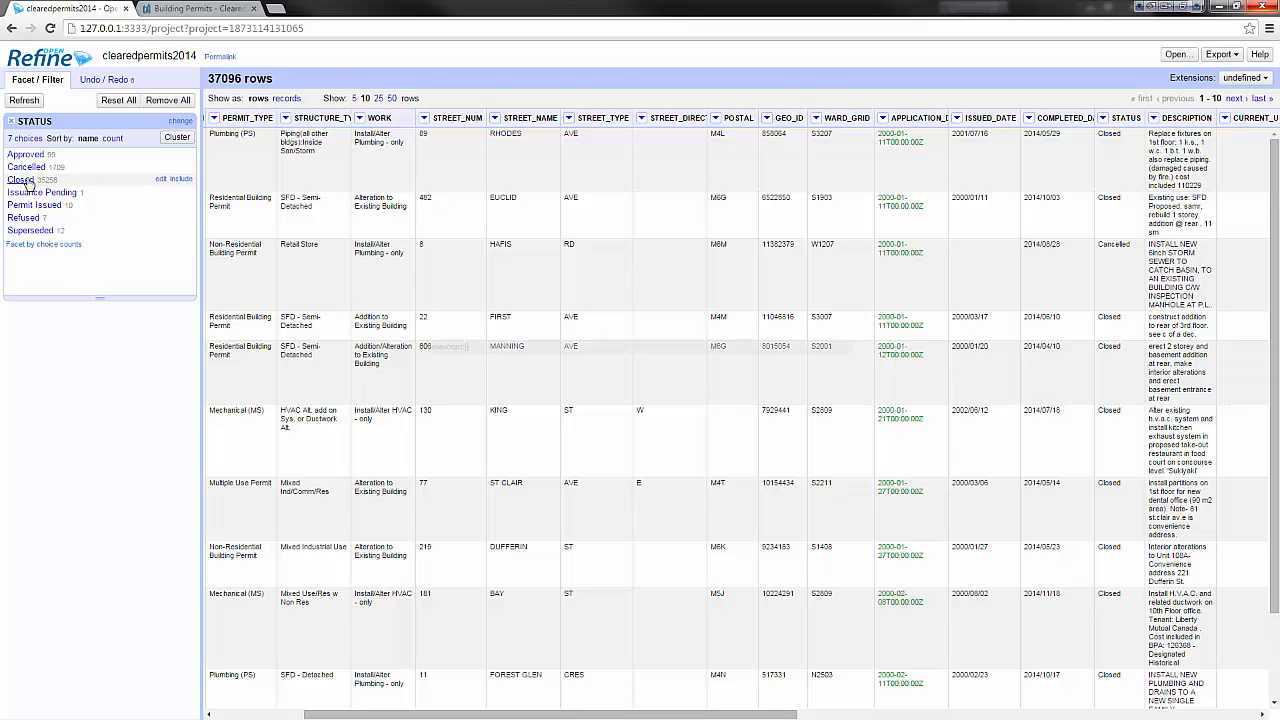
Filter STATUS to Closed (35,258 rows) and add a PERMIT_TYPE text facet.
click(21, 179)
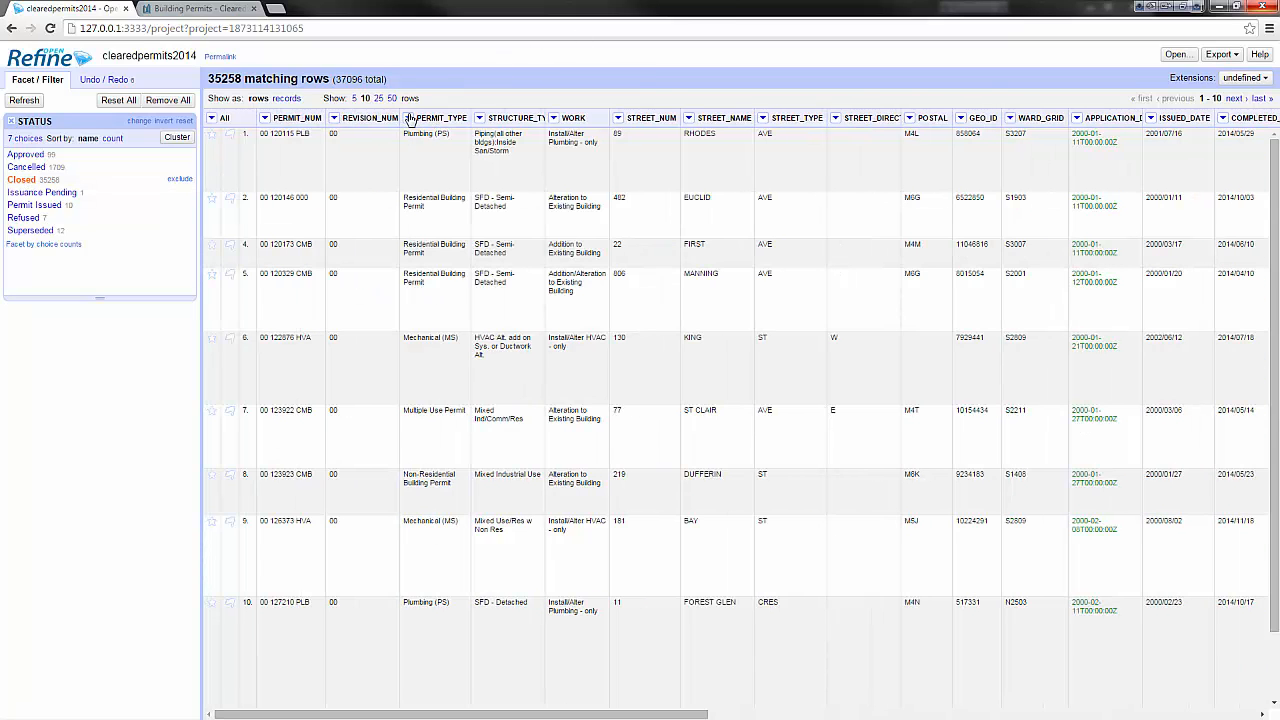
click(478, 118)
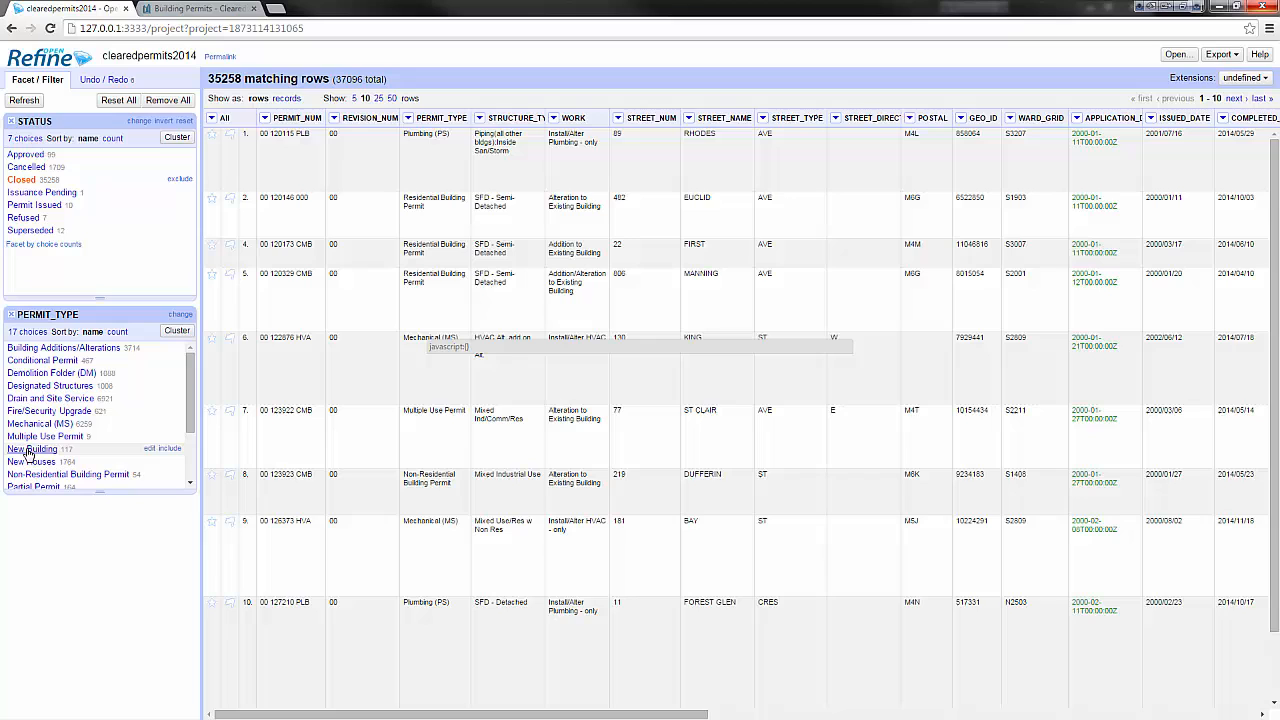
Select New Building in the PERMIT_TYPE facet after briefly trying New Houses.
click(33, 448)
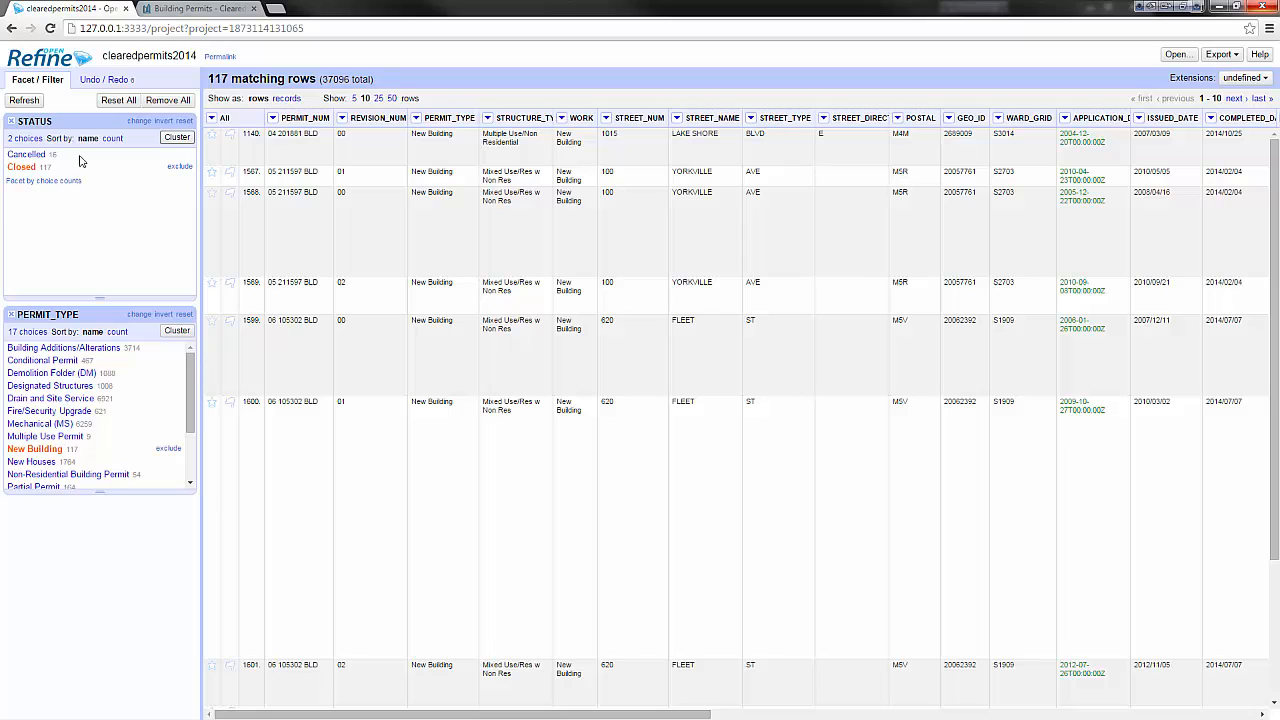
mouse_move(40, 423)
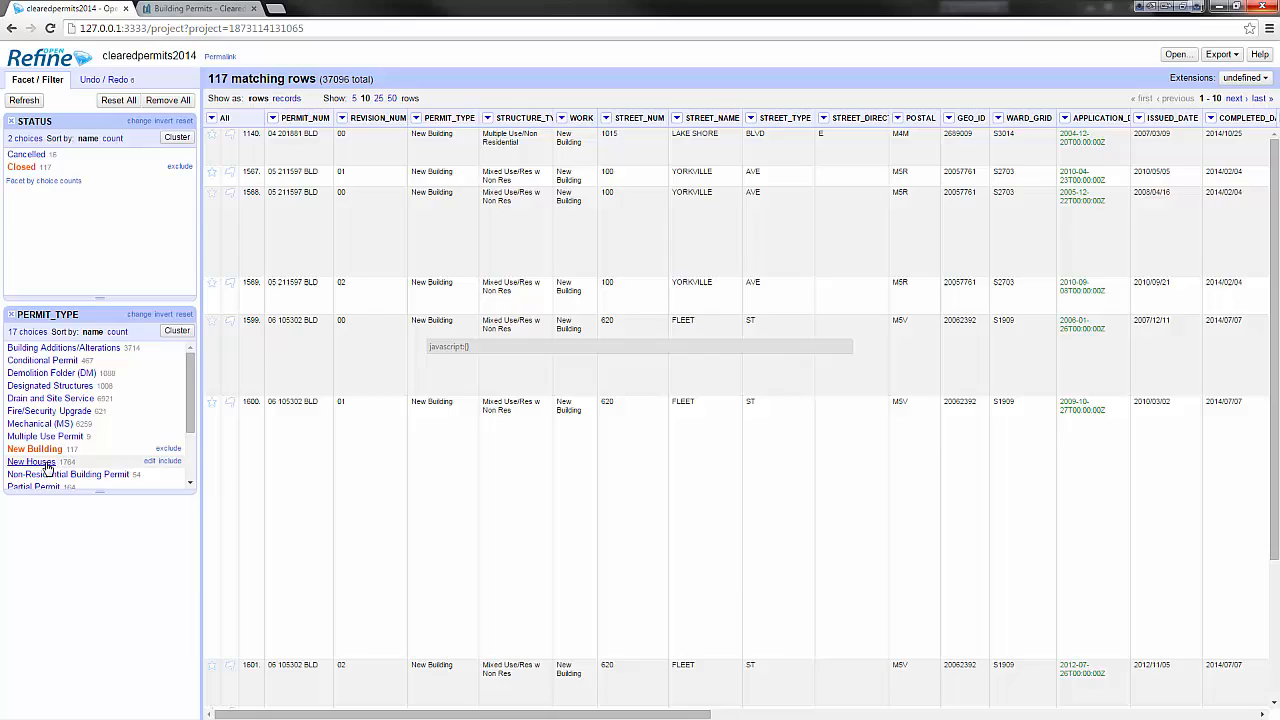
click(31, 461)
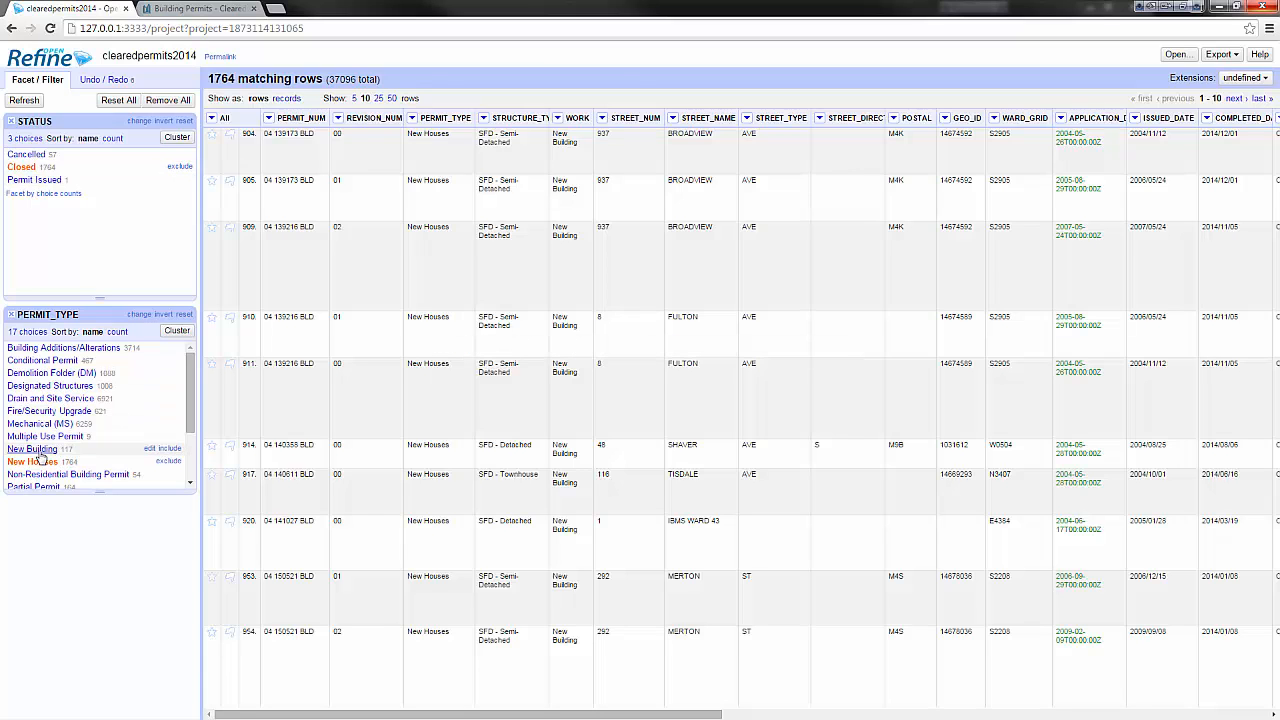
click(33, 448)
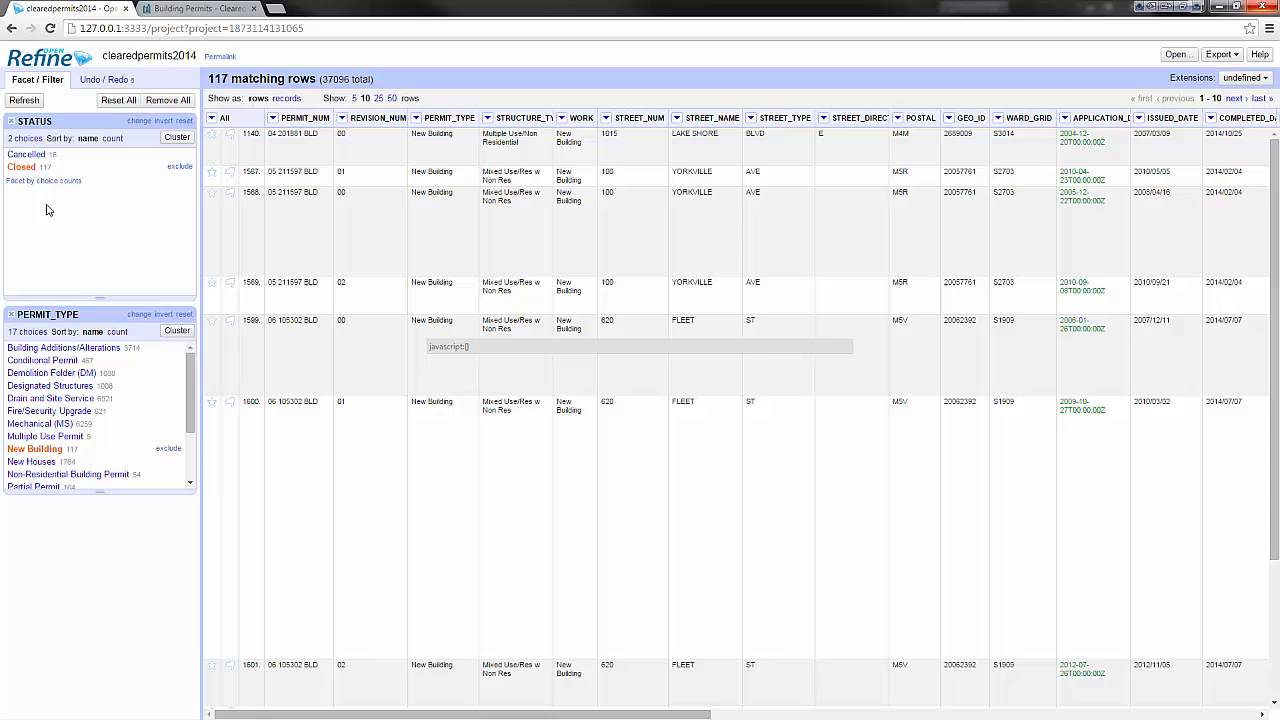
mouse_move(25, 153)
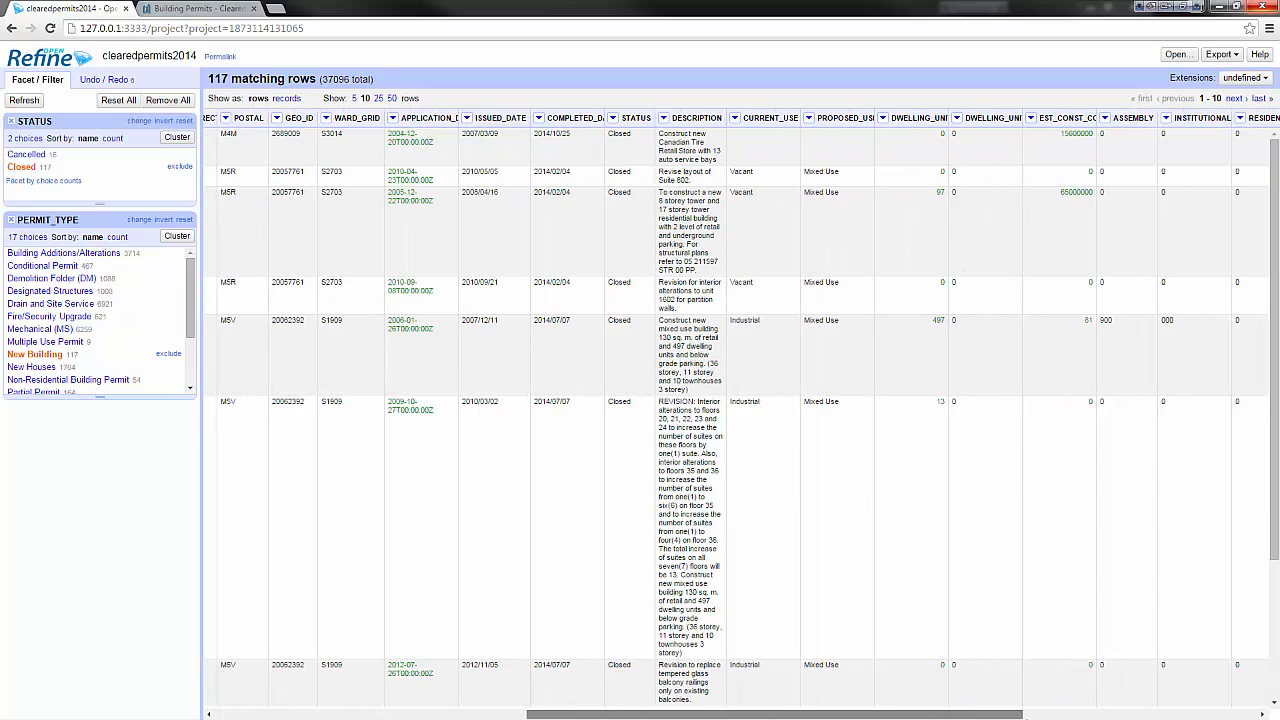
scroll(right, 3)
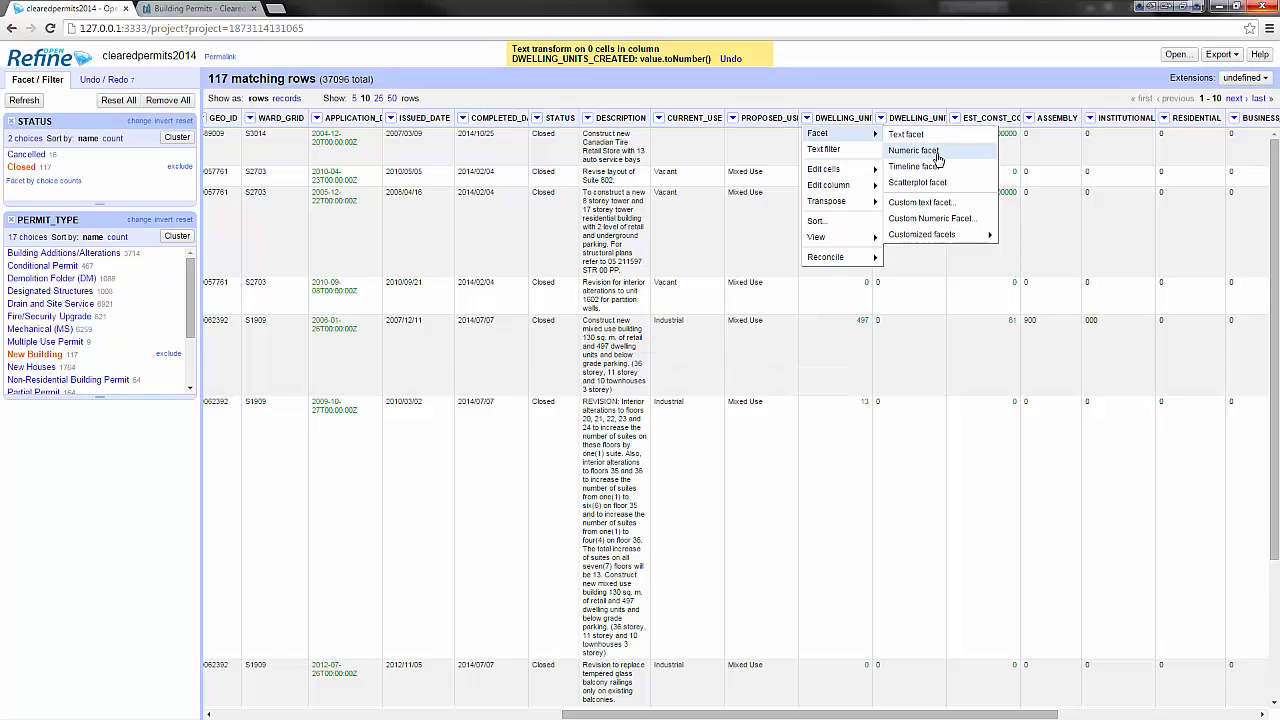
Add a DWELLING_UNITS_CREATED numeric facet and raise its minimum to 10 units.
click(911, 150)
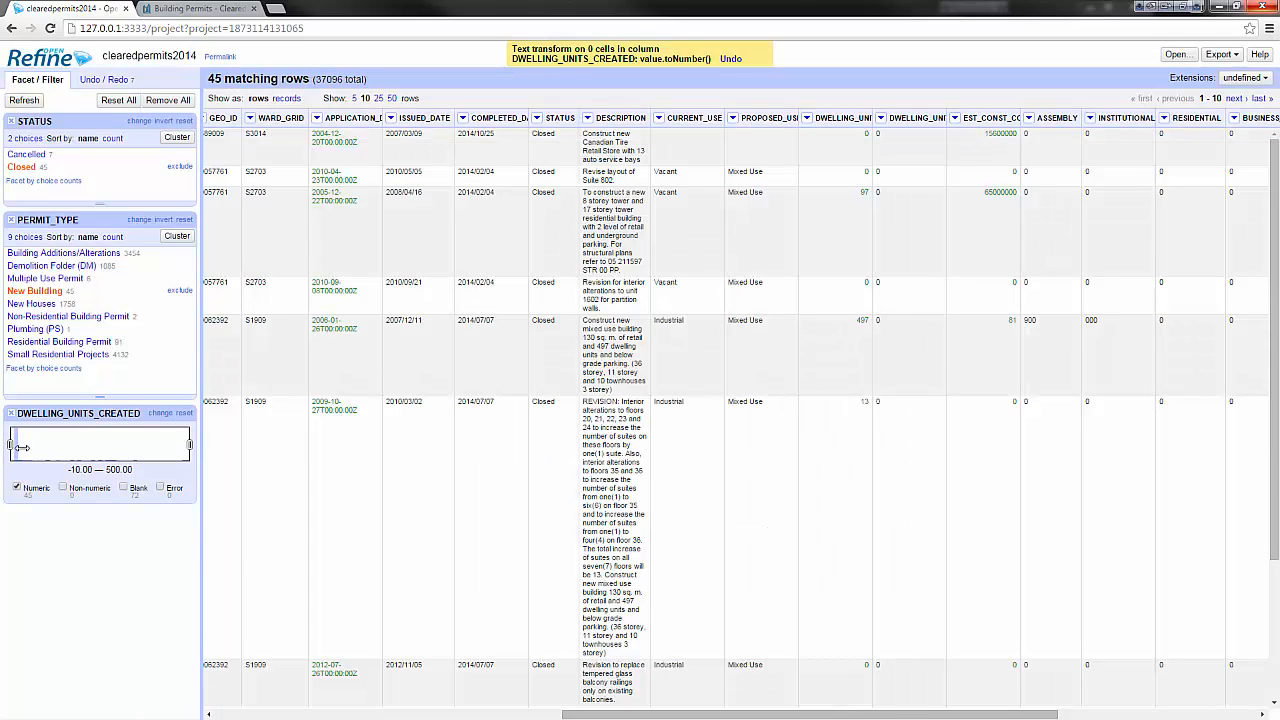
drag(12, 445, 22, 445)
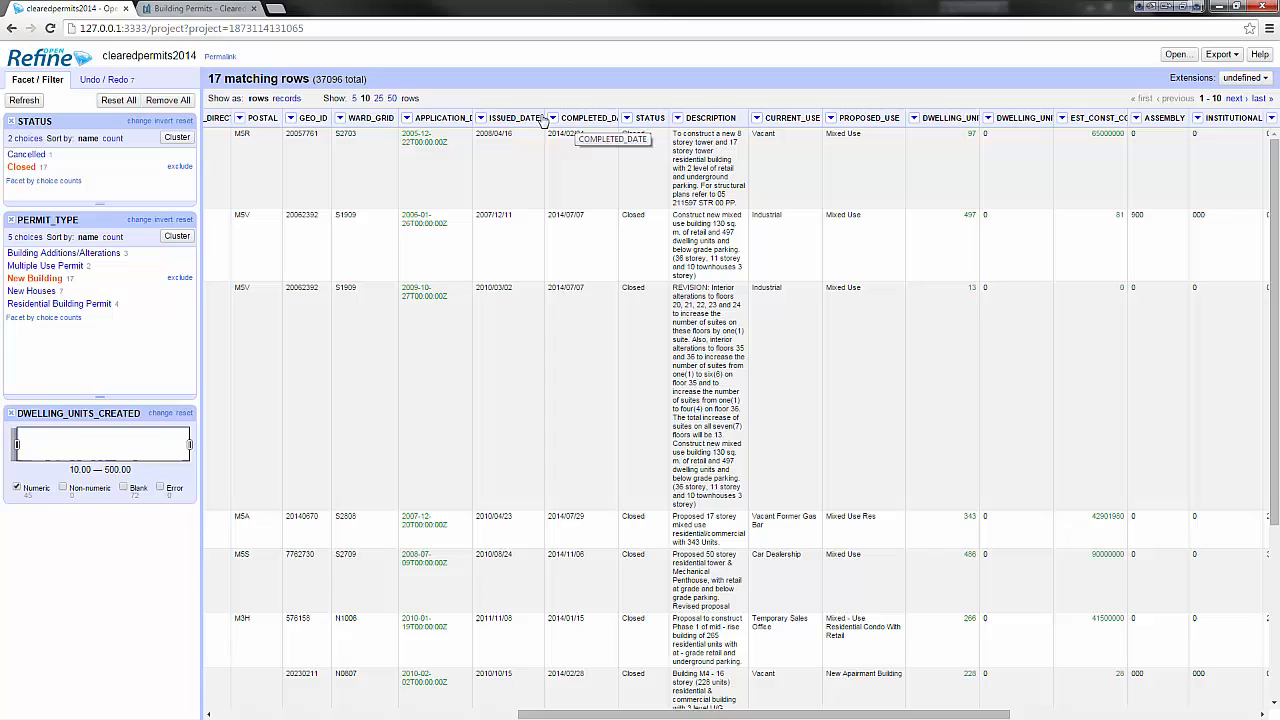
Convert COMPLETED_DATE to dates and add a timeline facet starting at 2014-07-30.
click(552, 118)
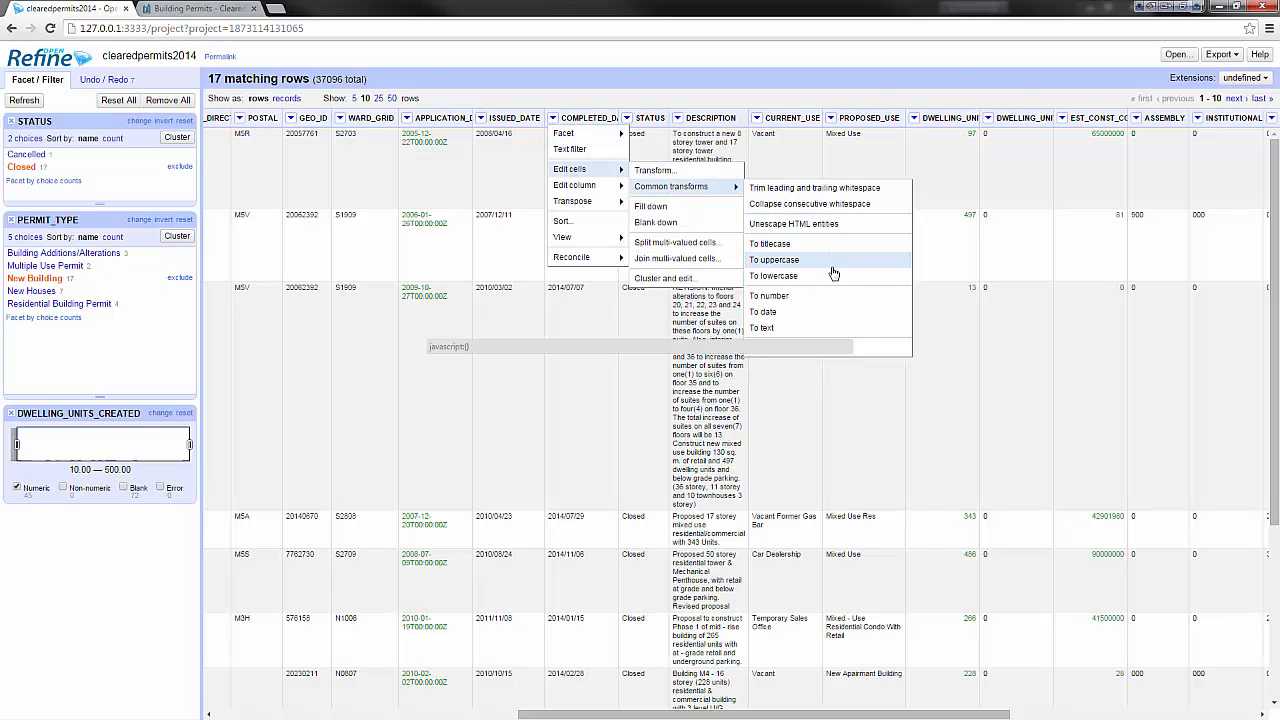
click(762, 311)
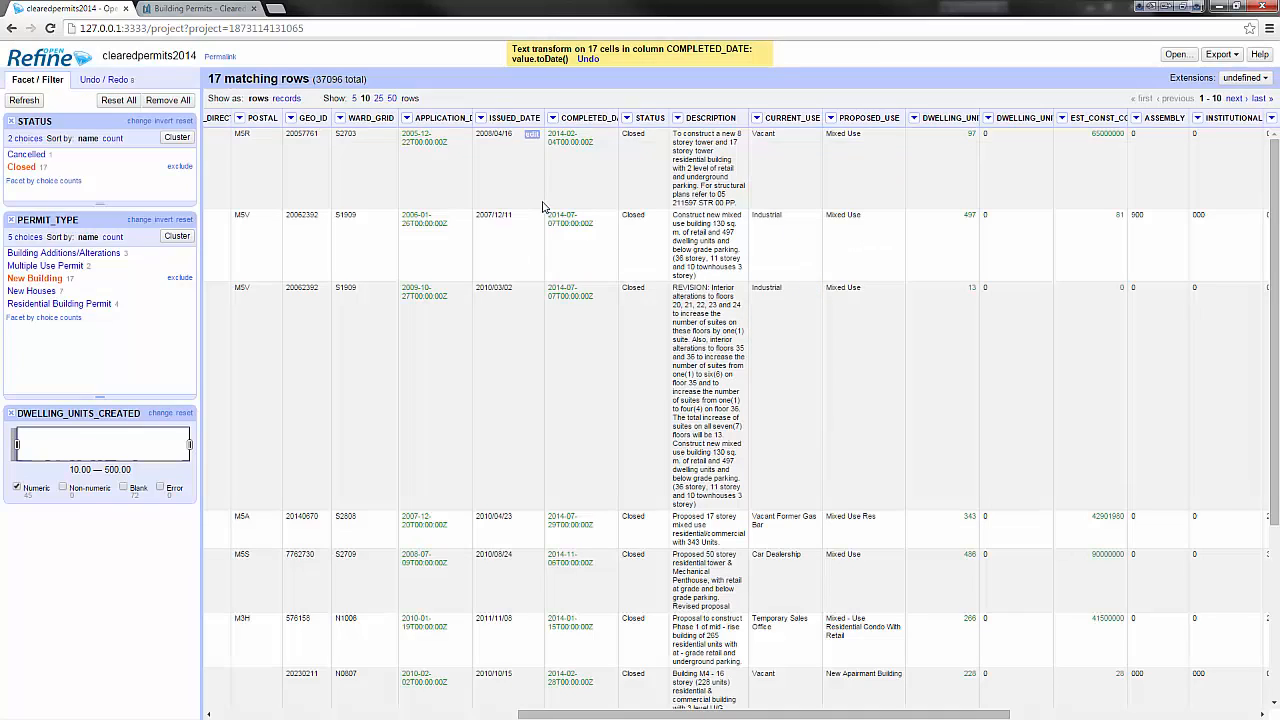
click(588, 118)
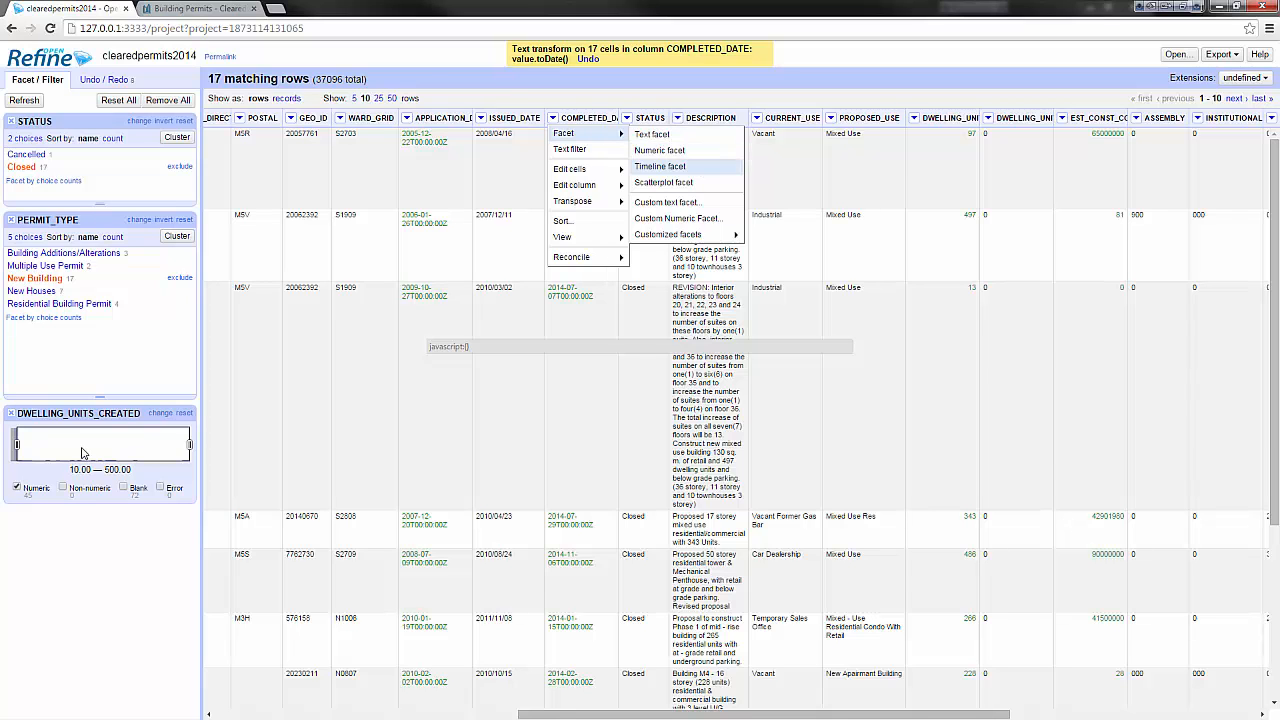
click(660, 166)
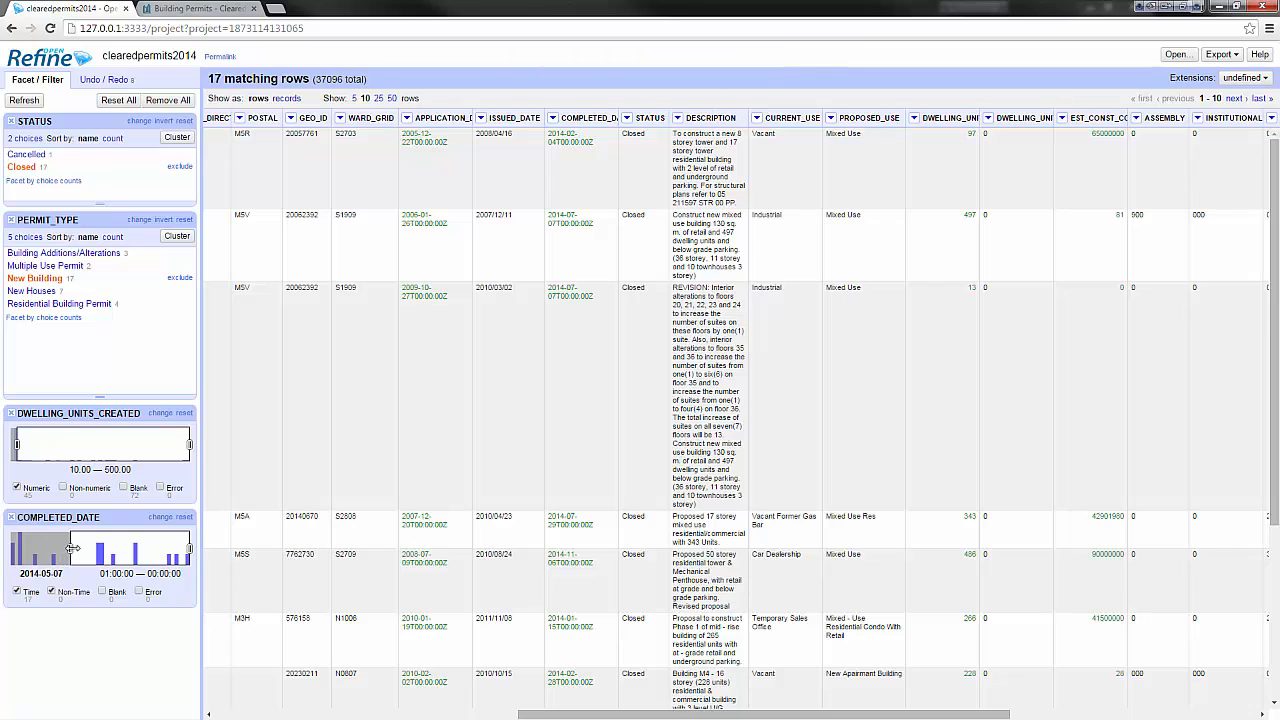
drag(70, 549, 113, 549)
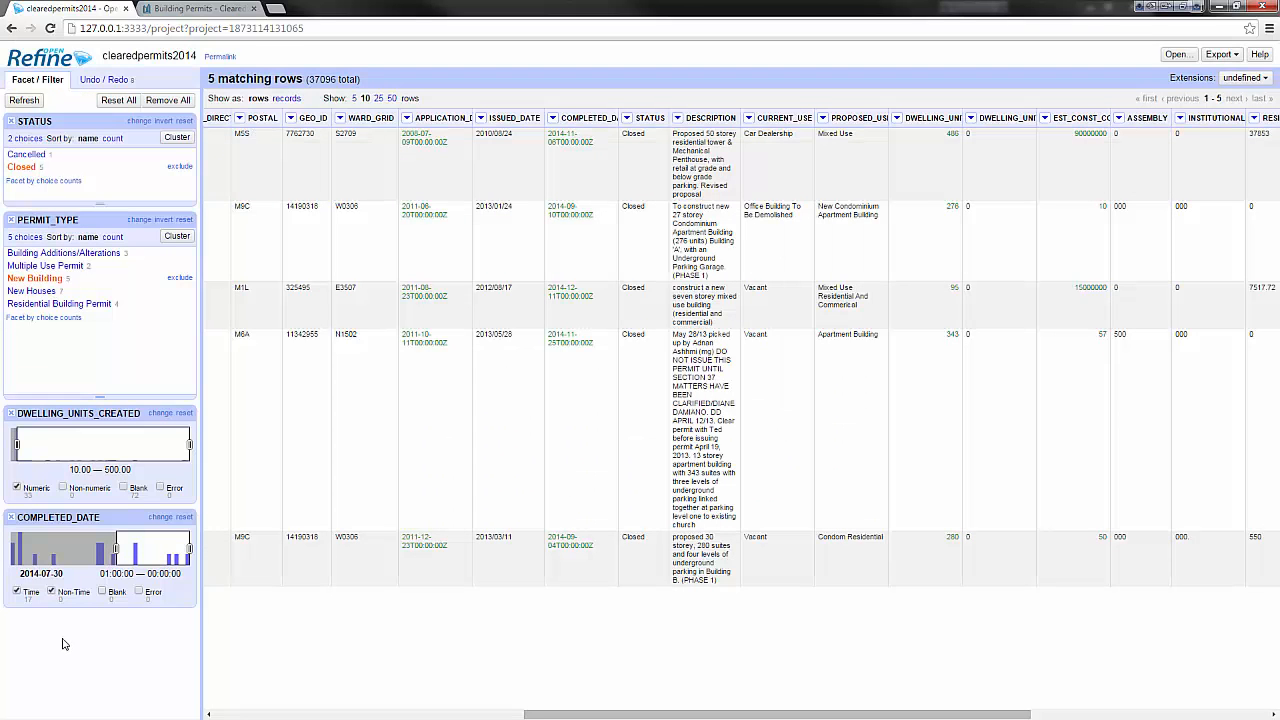
mouse_move(460, 629)
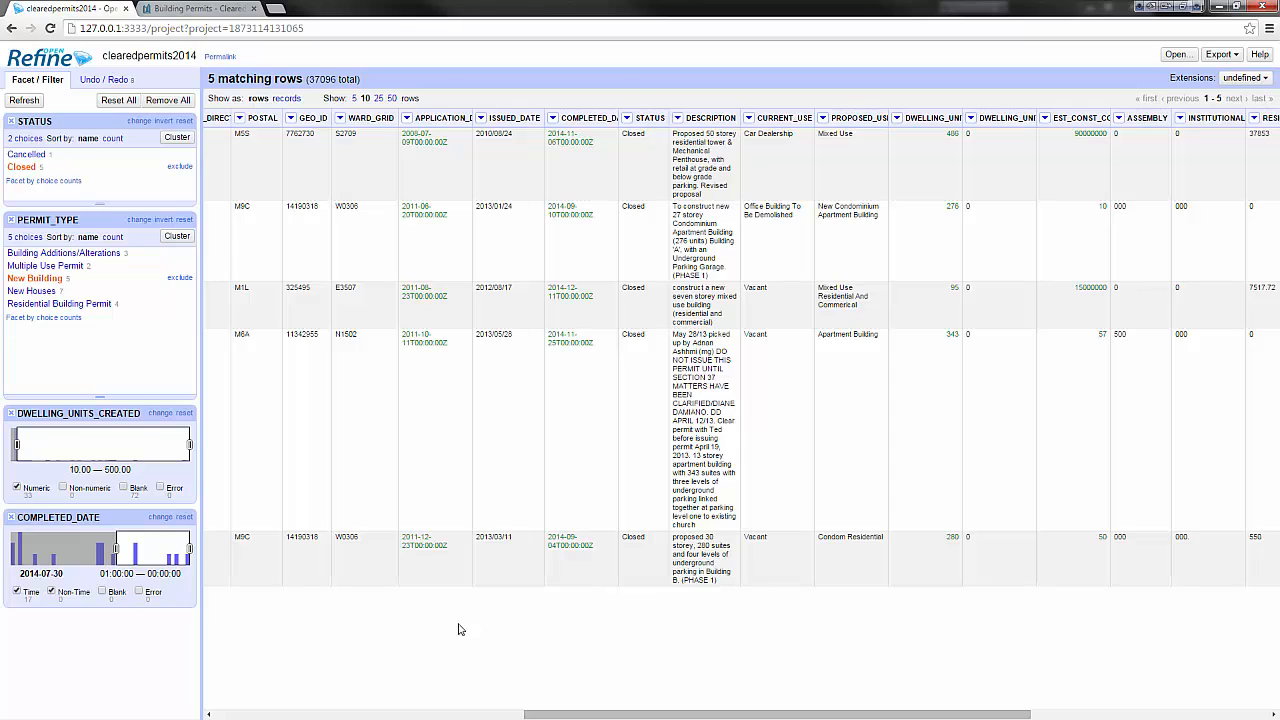
mouse_move(866, 716)
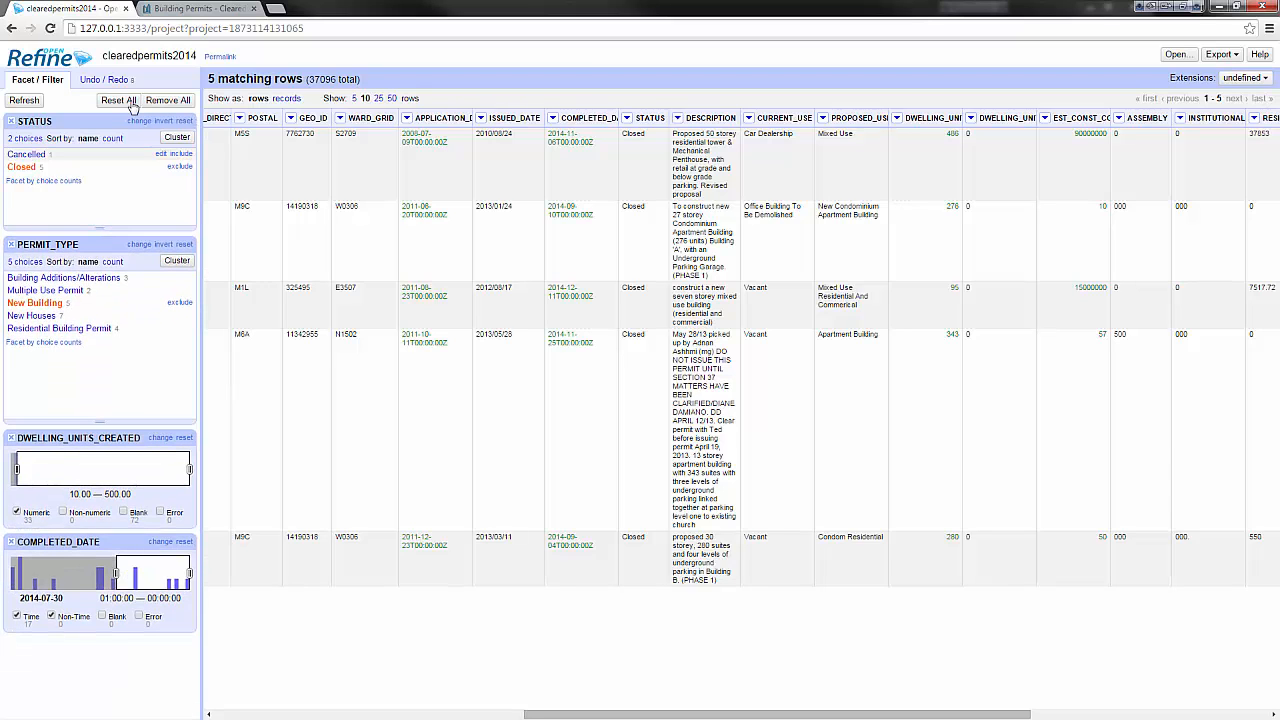
Reset all facet selections to restore the full 37,096 rows.
click(168, 99)
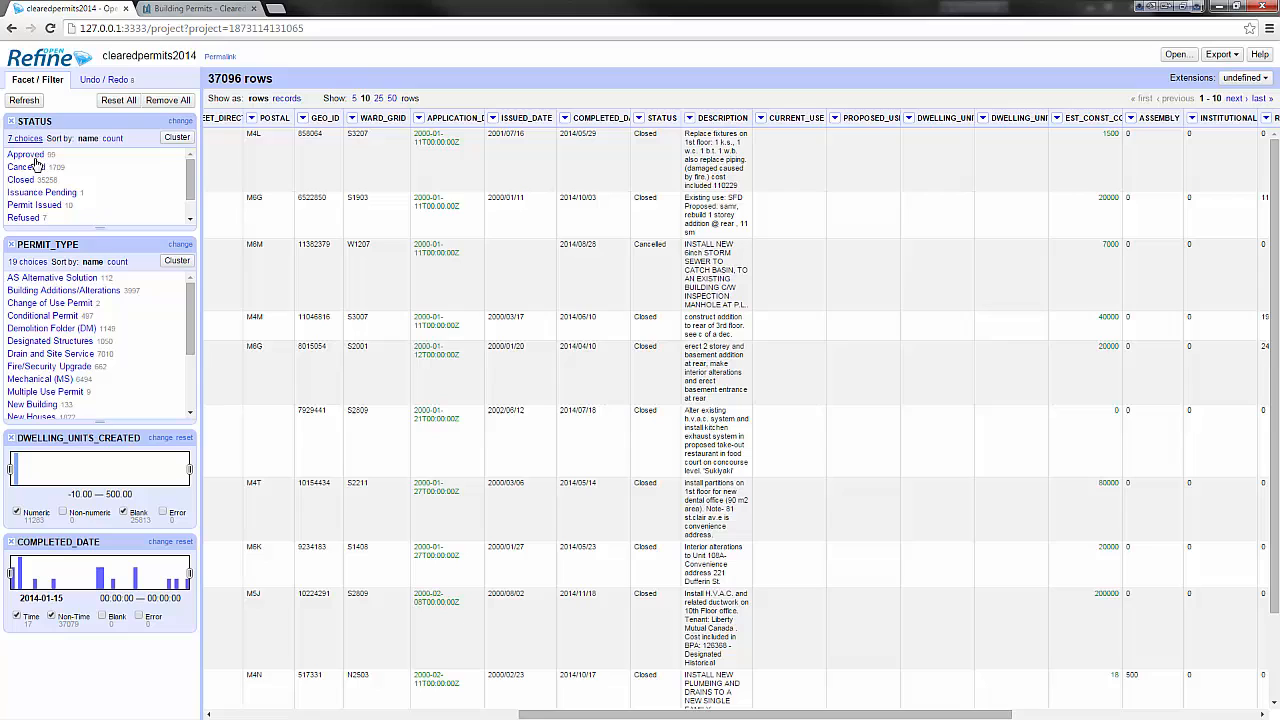